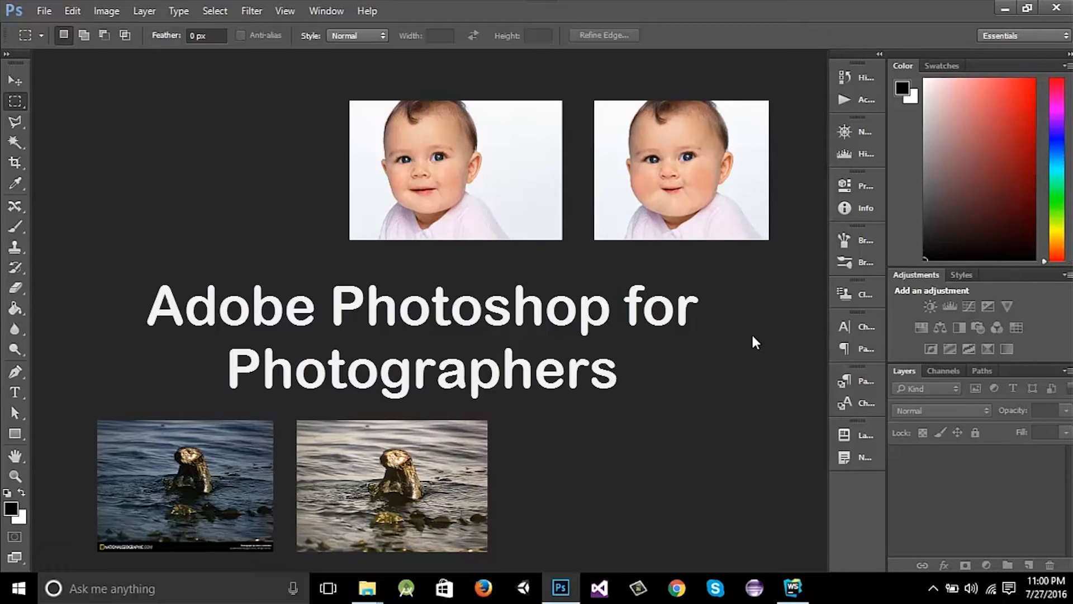
pyautogui.moveTo(759, 340)
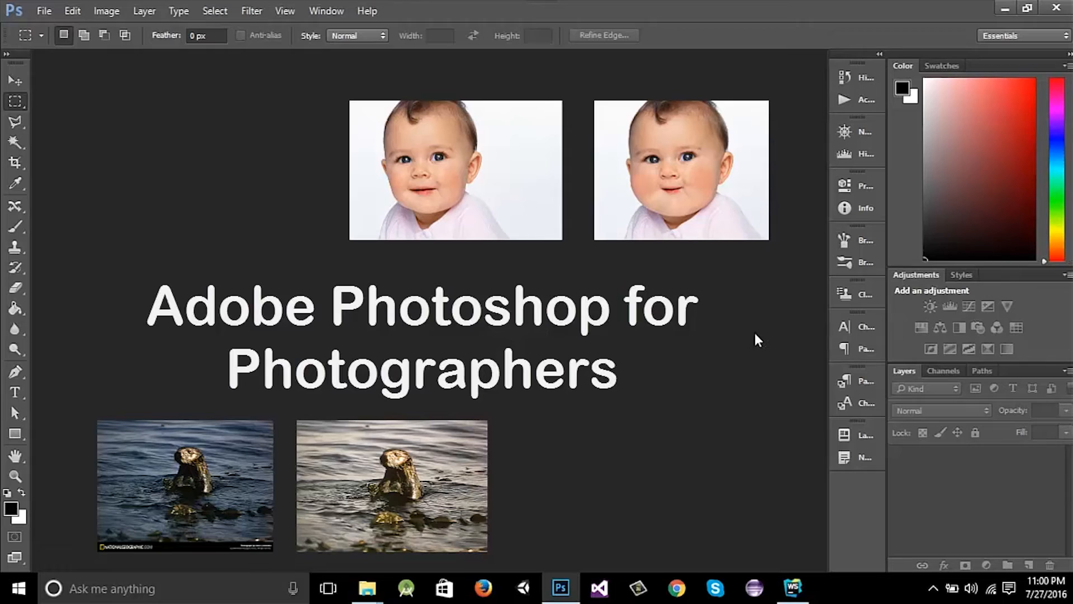
pyautogui.moveTo(753, 335)
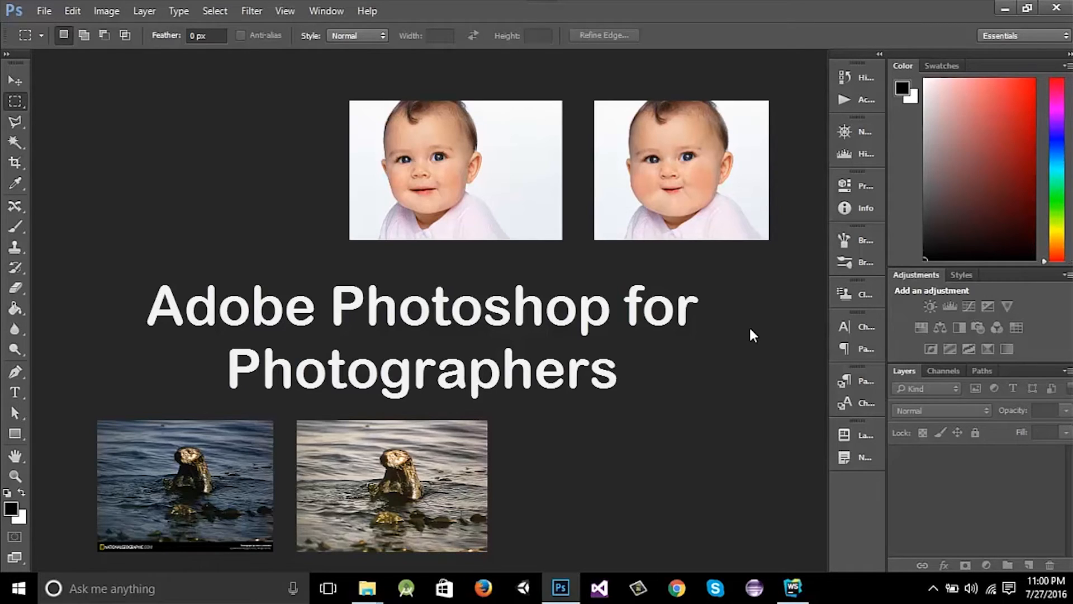
pyautogui.moveTo(287, 91)
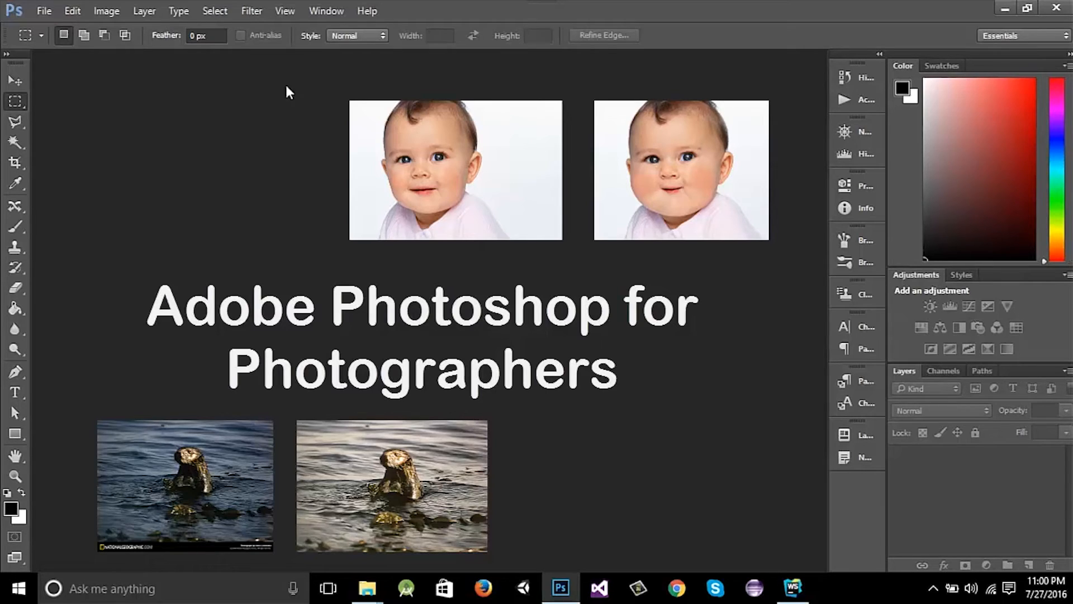
pyautogui.click(252, 10)
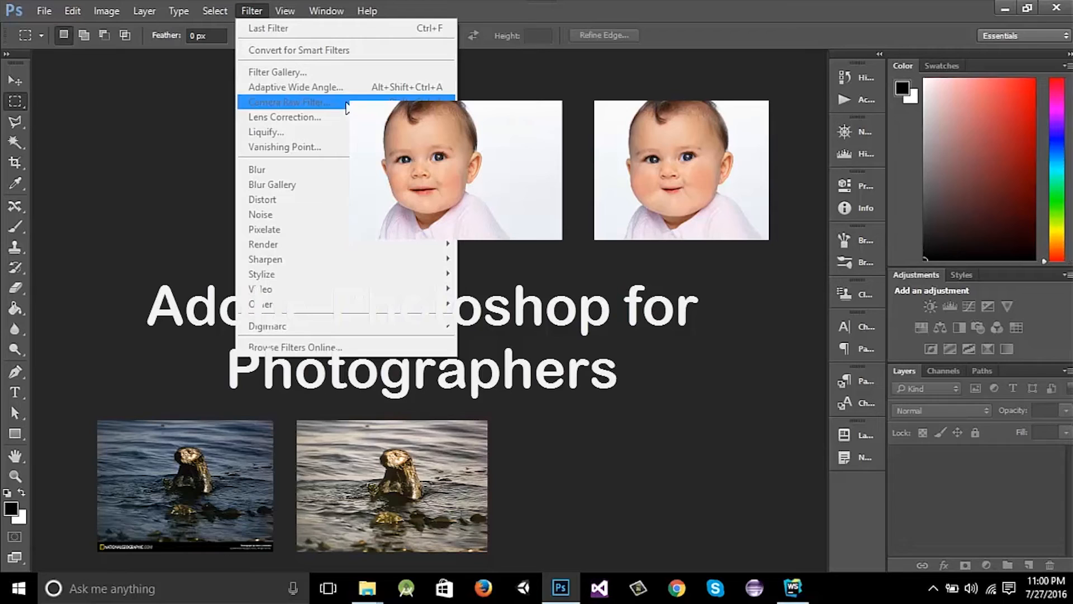
pyautogui.moveTo(189, 151)
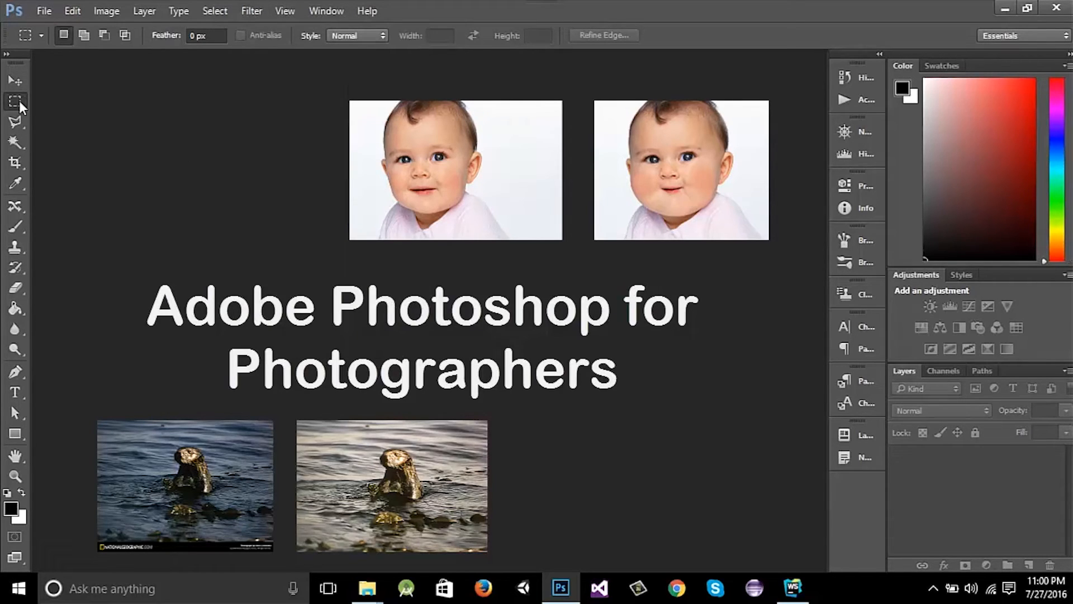
pyautogui.moveTo(16, 102)
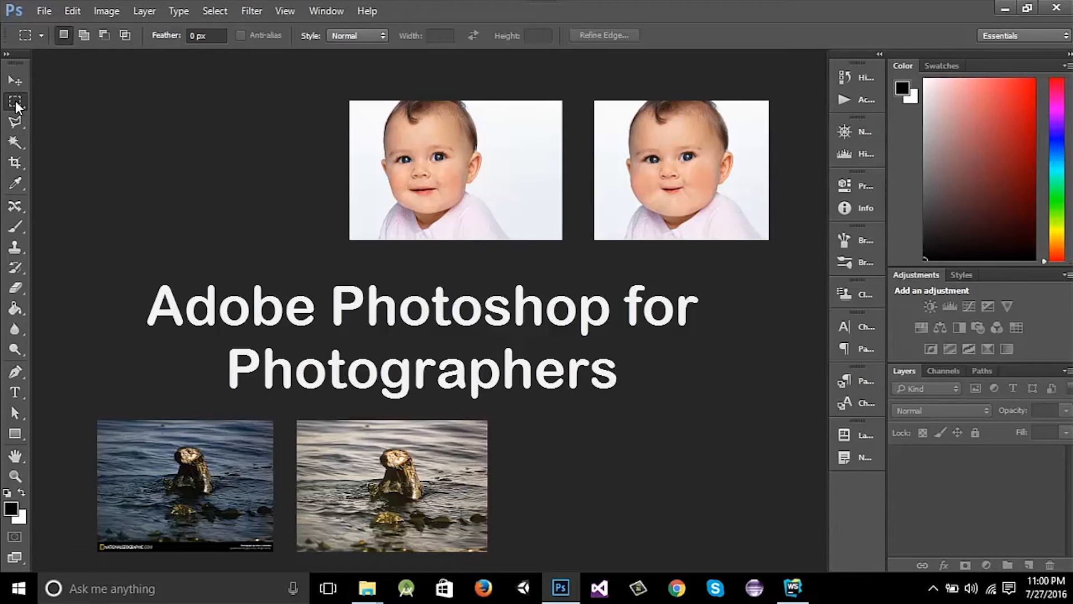
pyautogui.moveTo(16, 123)
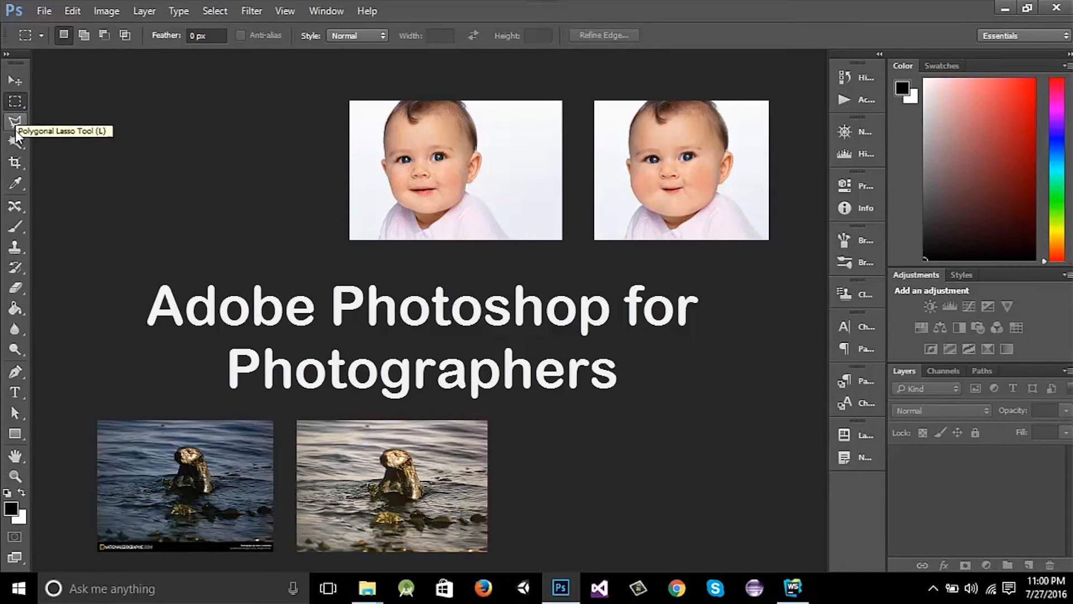
pyautogui.moveTo(16, 246)
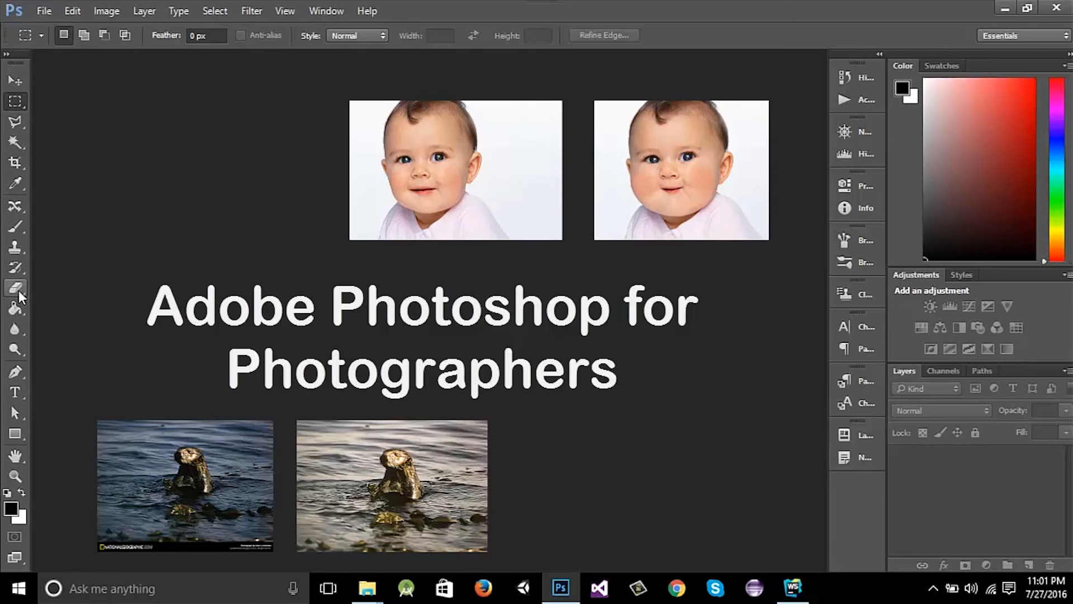
pyautogui.moveTo(14, 286)
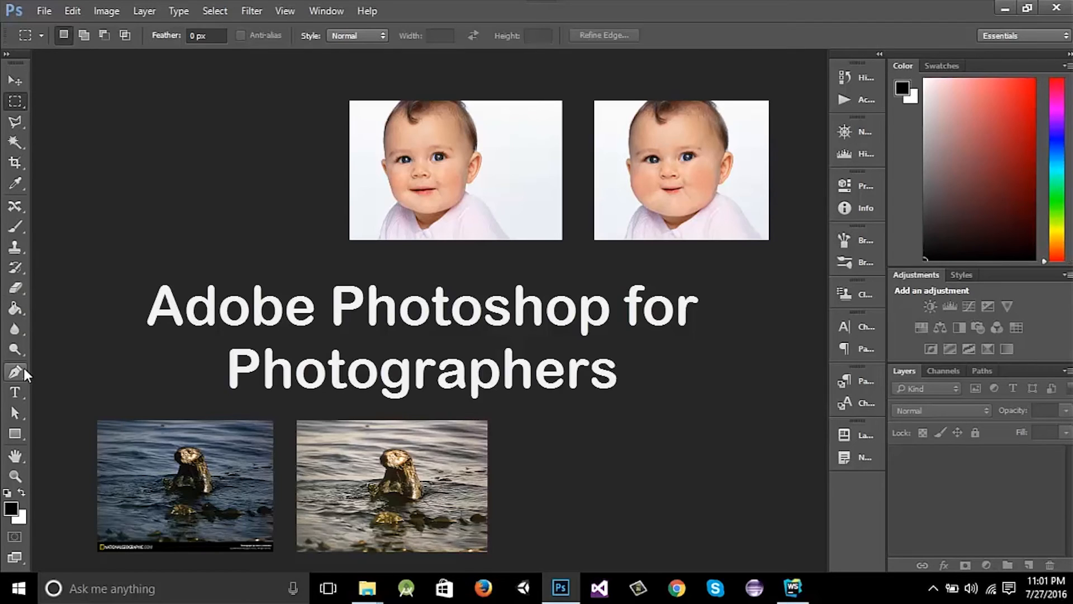
pyautogui.moveTo(16, 371)
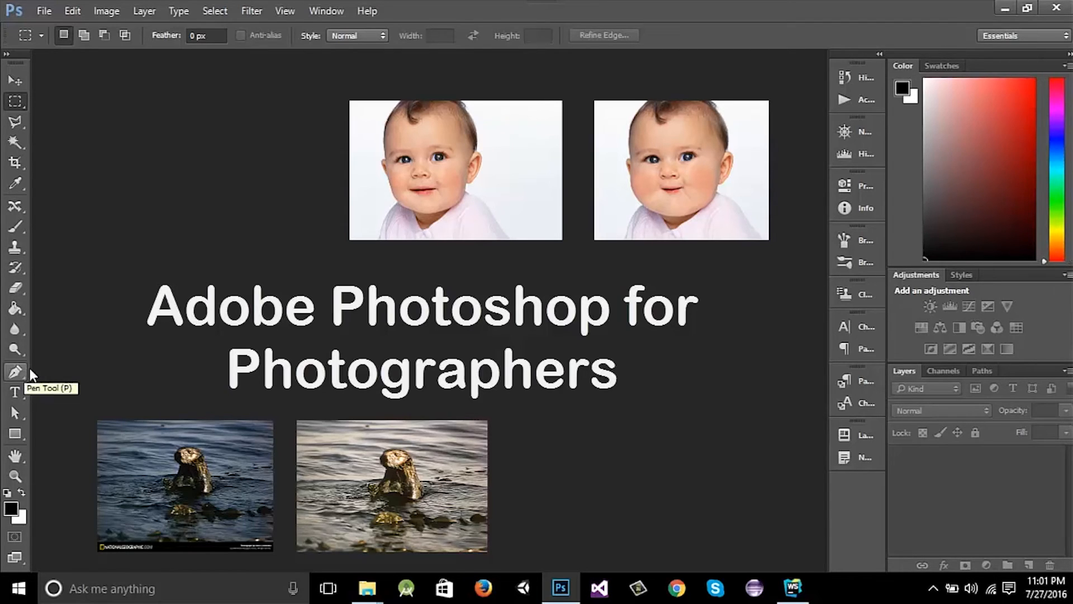
pyautogui.moveTo(707, 344)
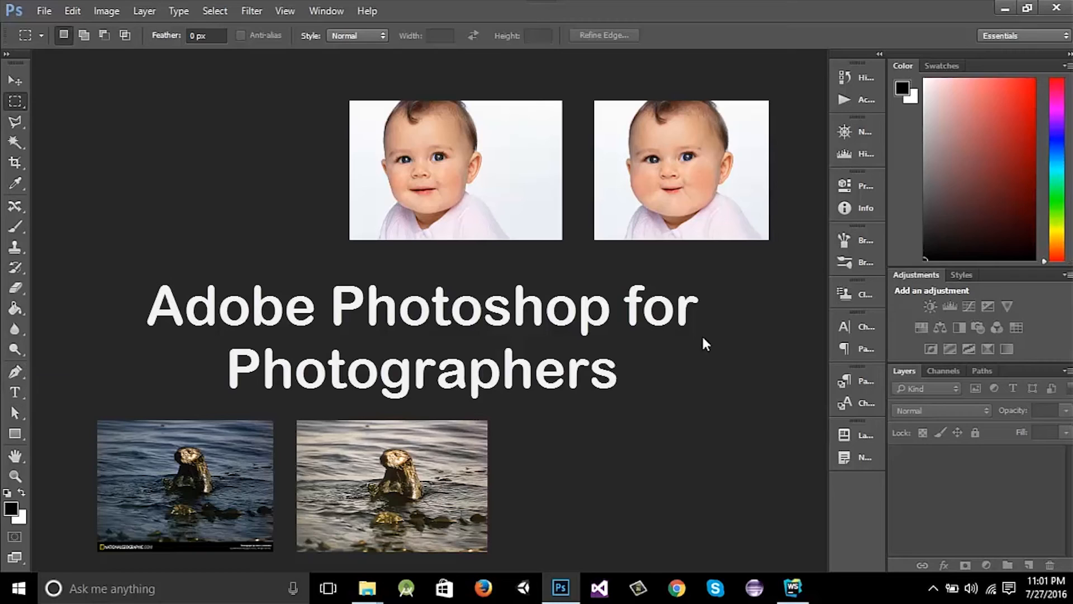
pyautogui.moveTo(756, 328)
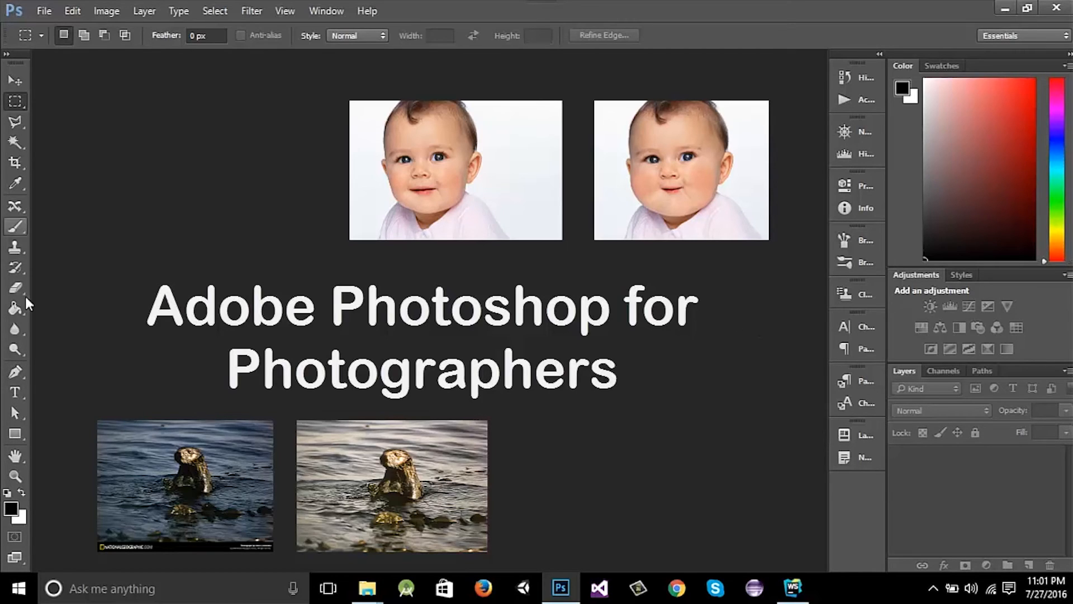
pyautogui.moveTo(789, 324)
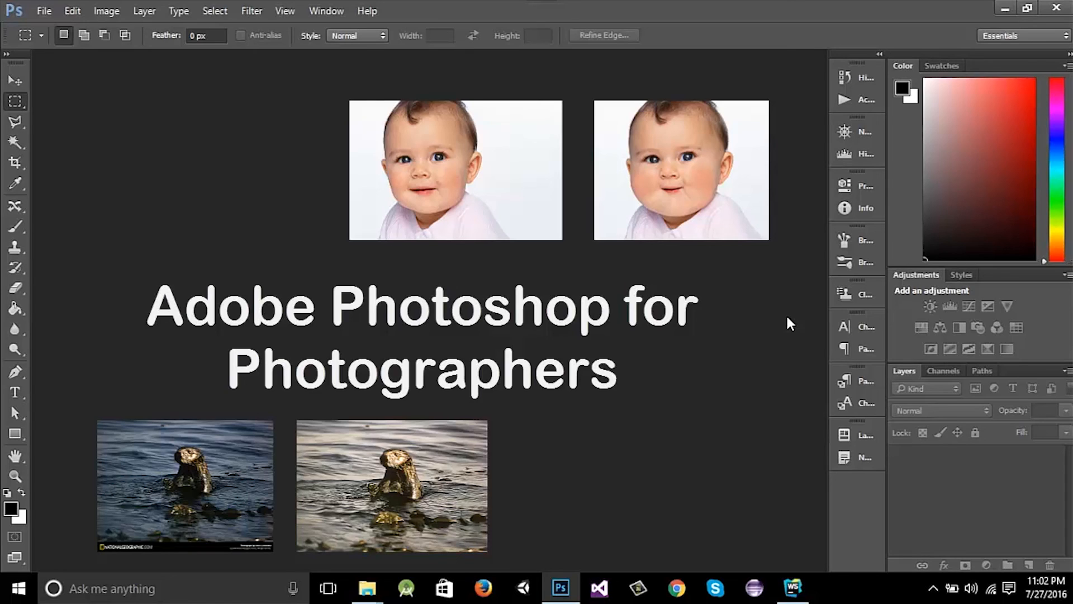
pyautogui.moveTo(260, 50)
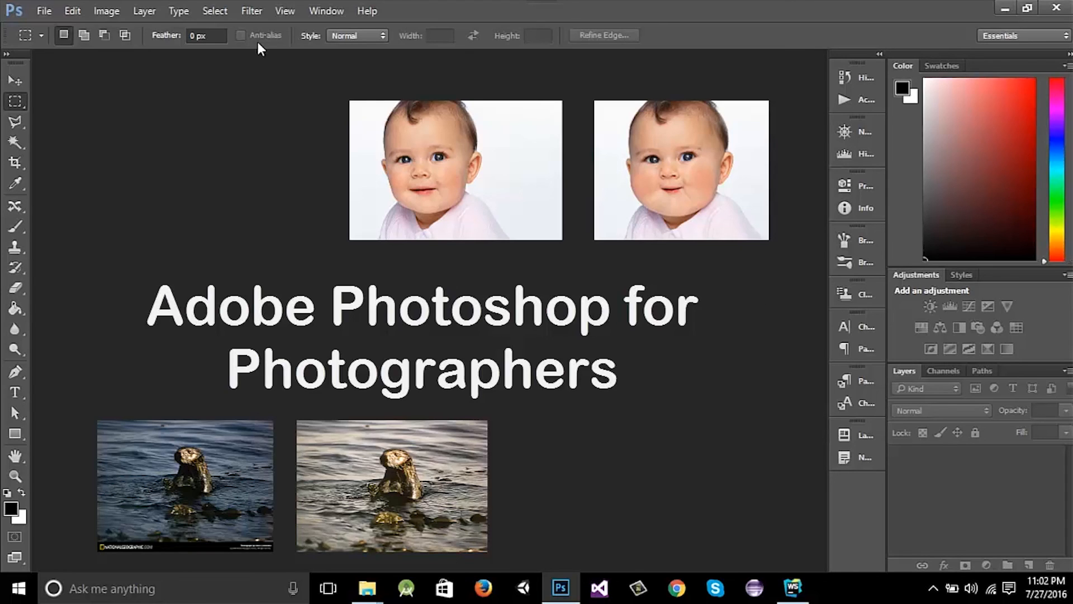
pyautogui.moveTo(801, 319)
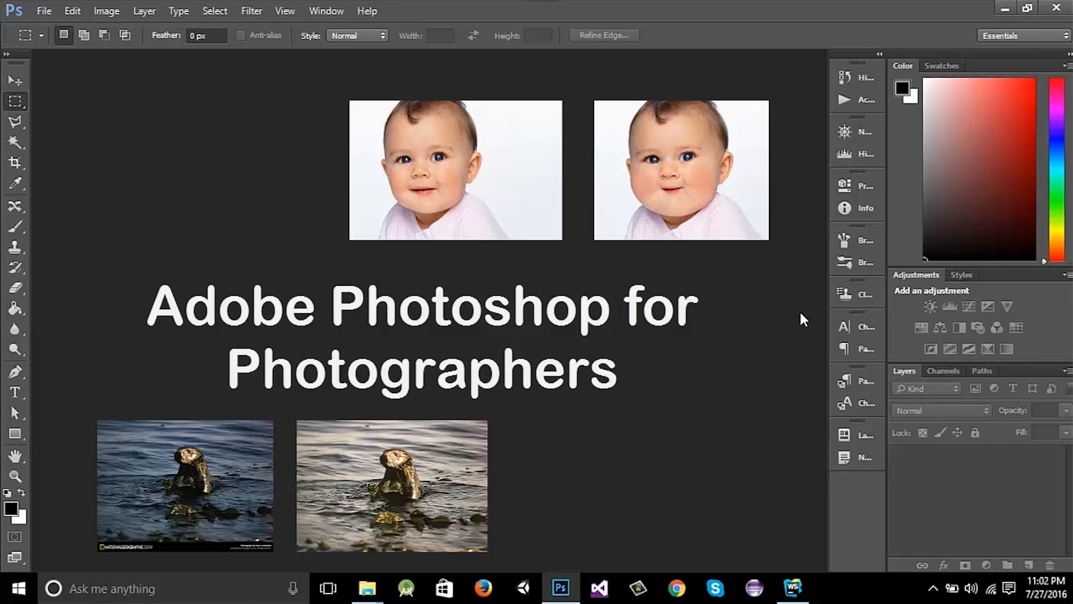